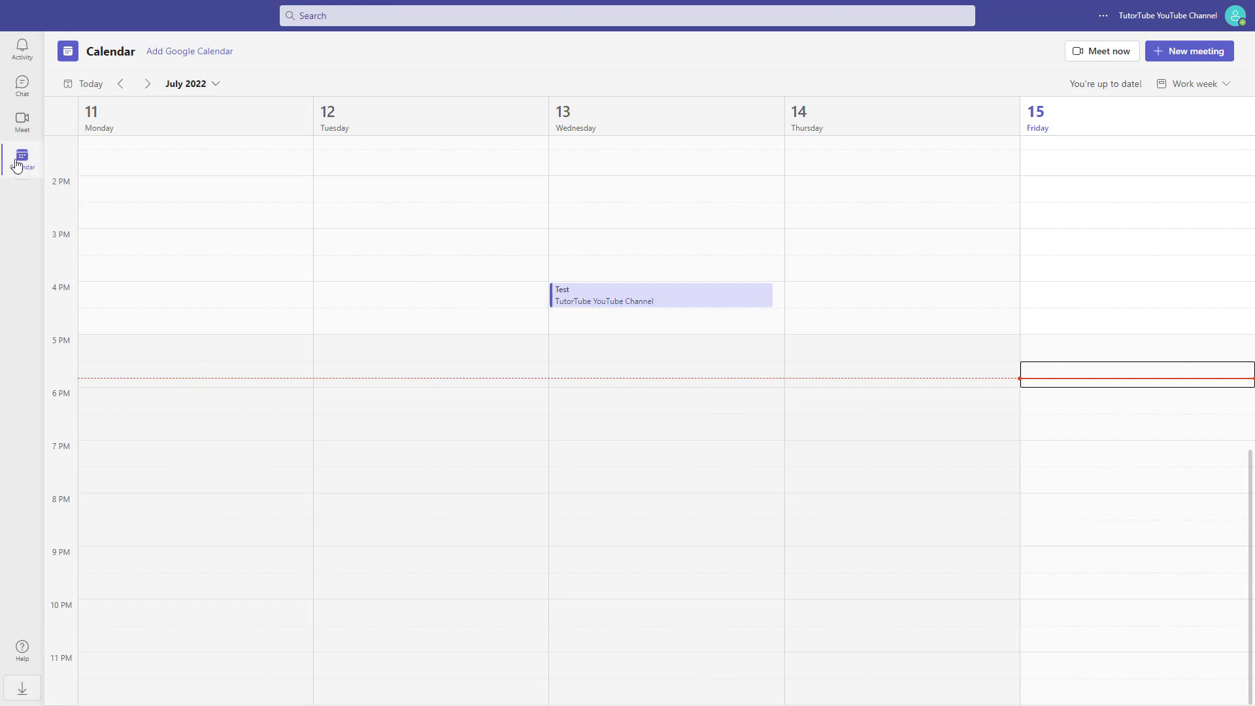
From the calendar, edit Wednesday's Test meeting and go to its Meeting options
left_click(22, 157)
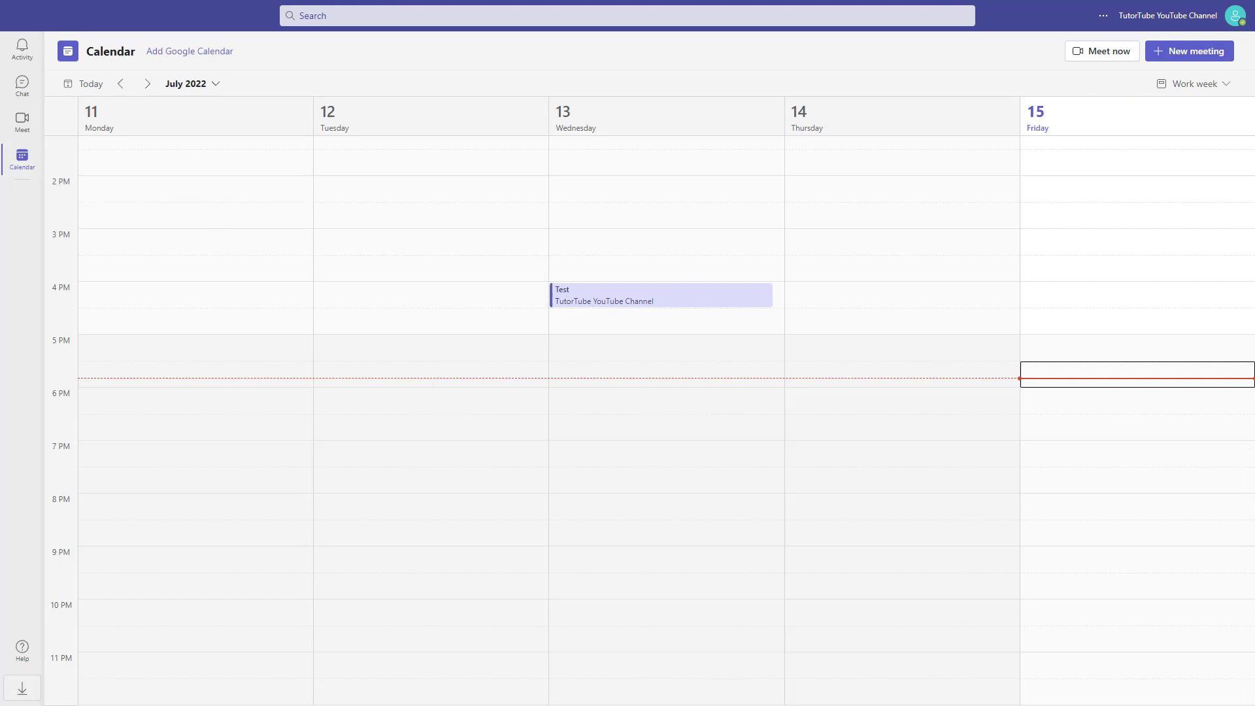
mouse_move(655, 297)
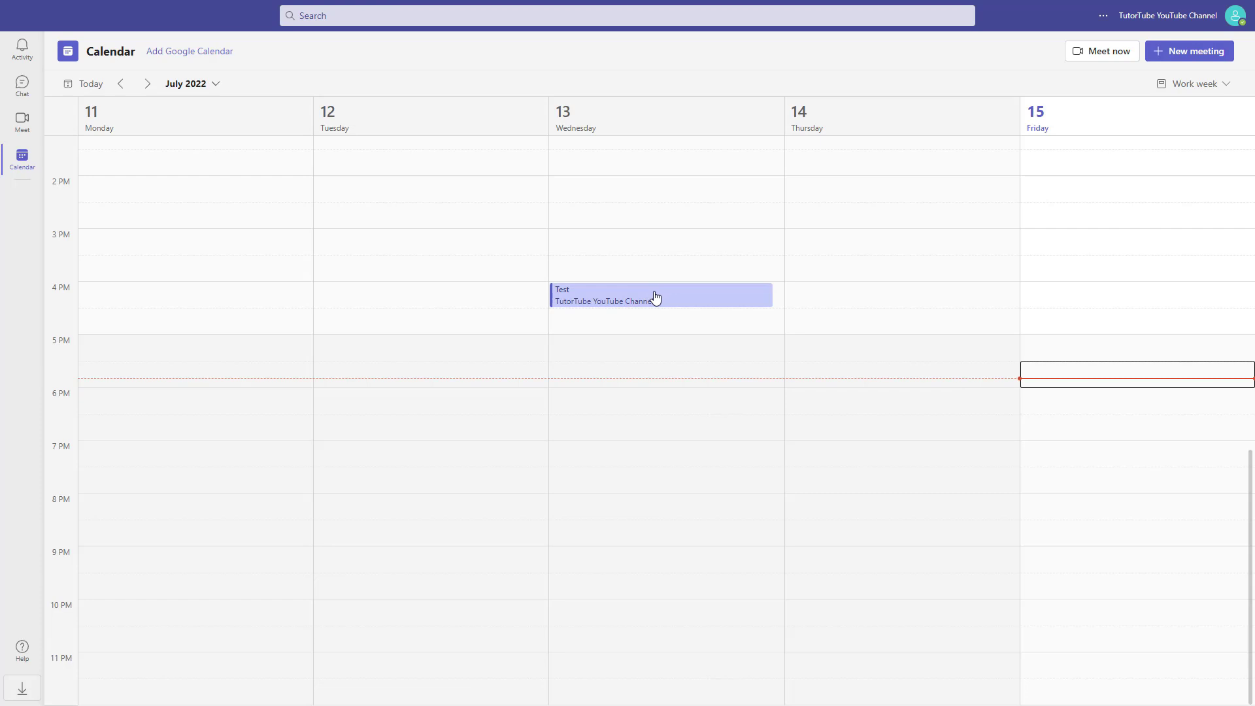
mouse_move(655, 297)
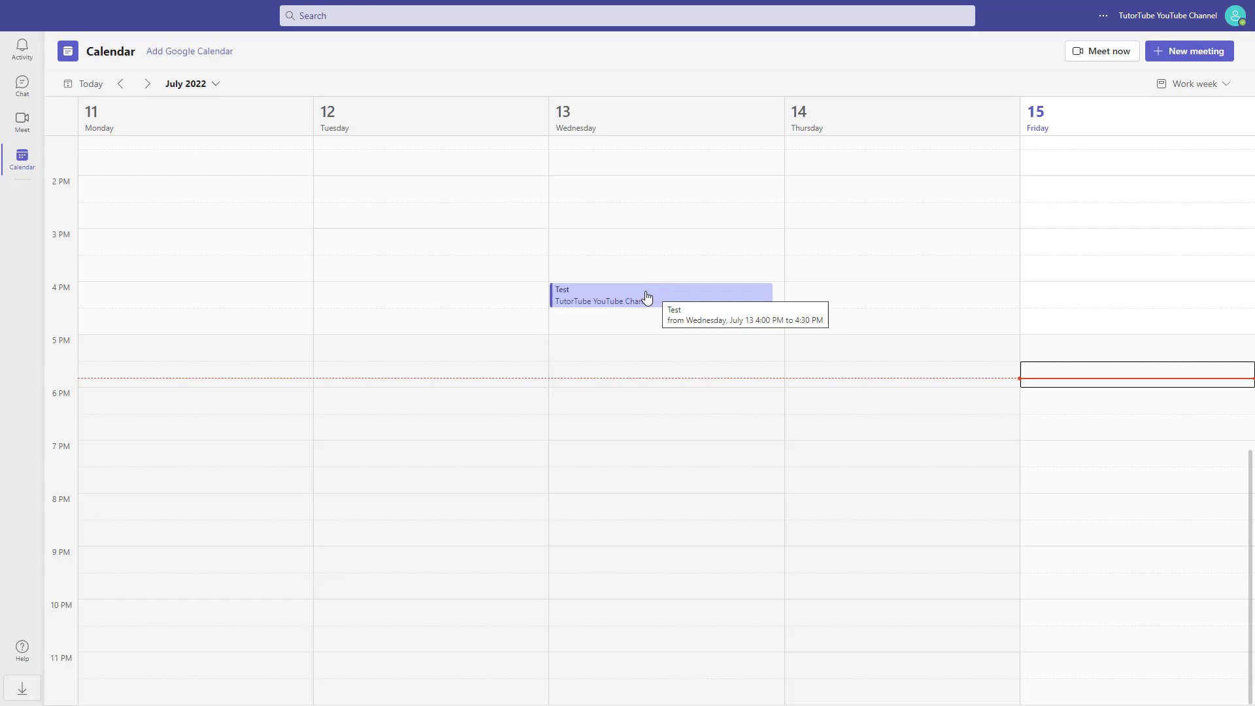
left_click(656, 294)
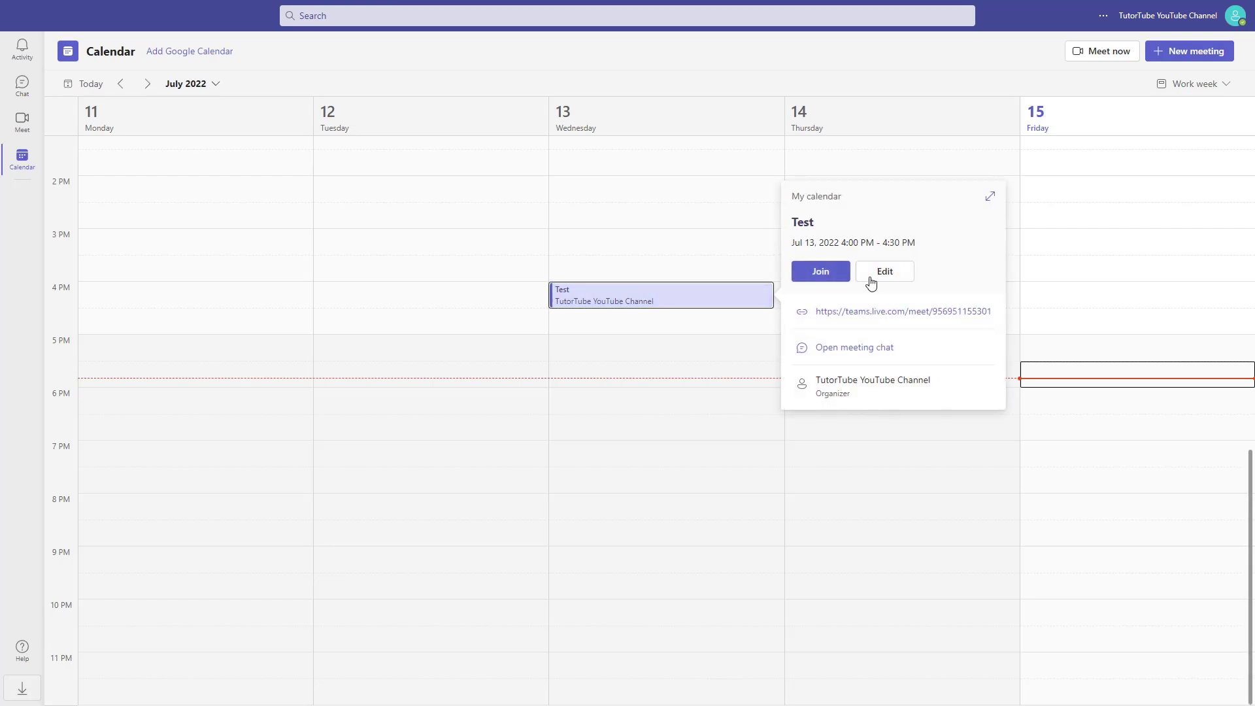
left_click(884, 270)
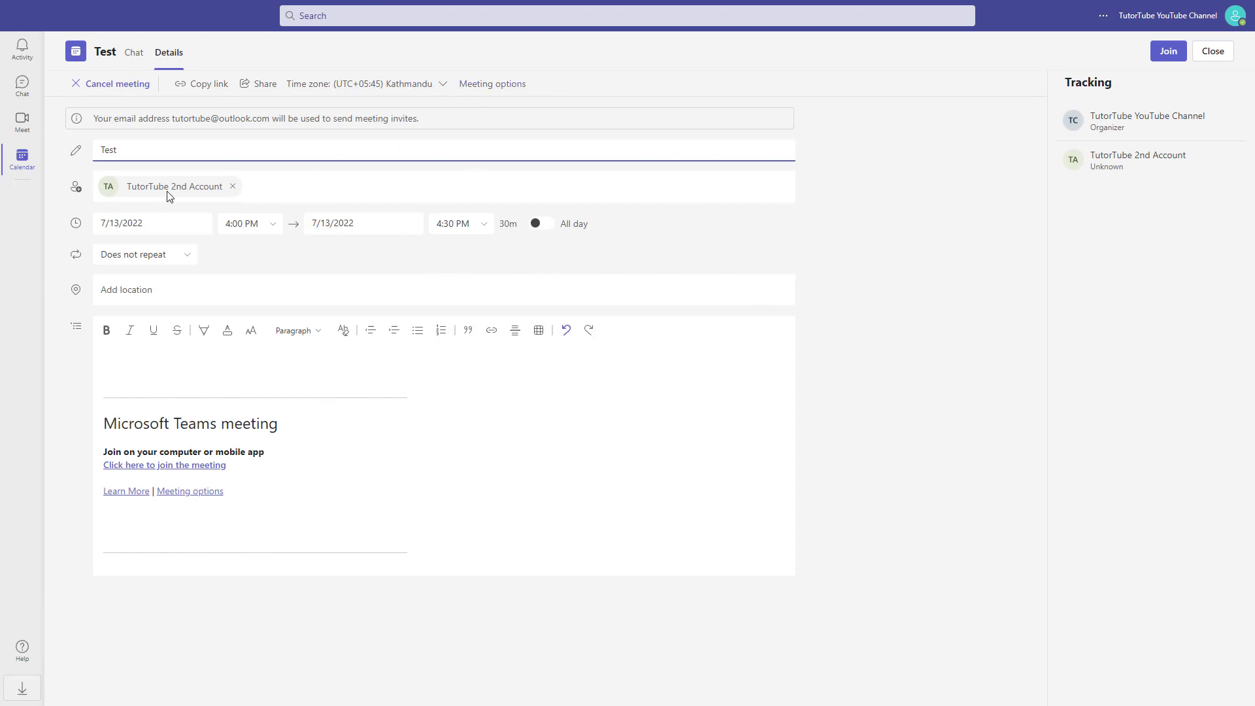
mouse_move(493, 85)
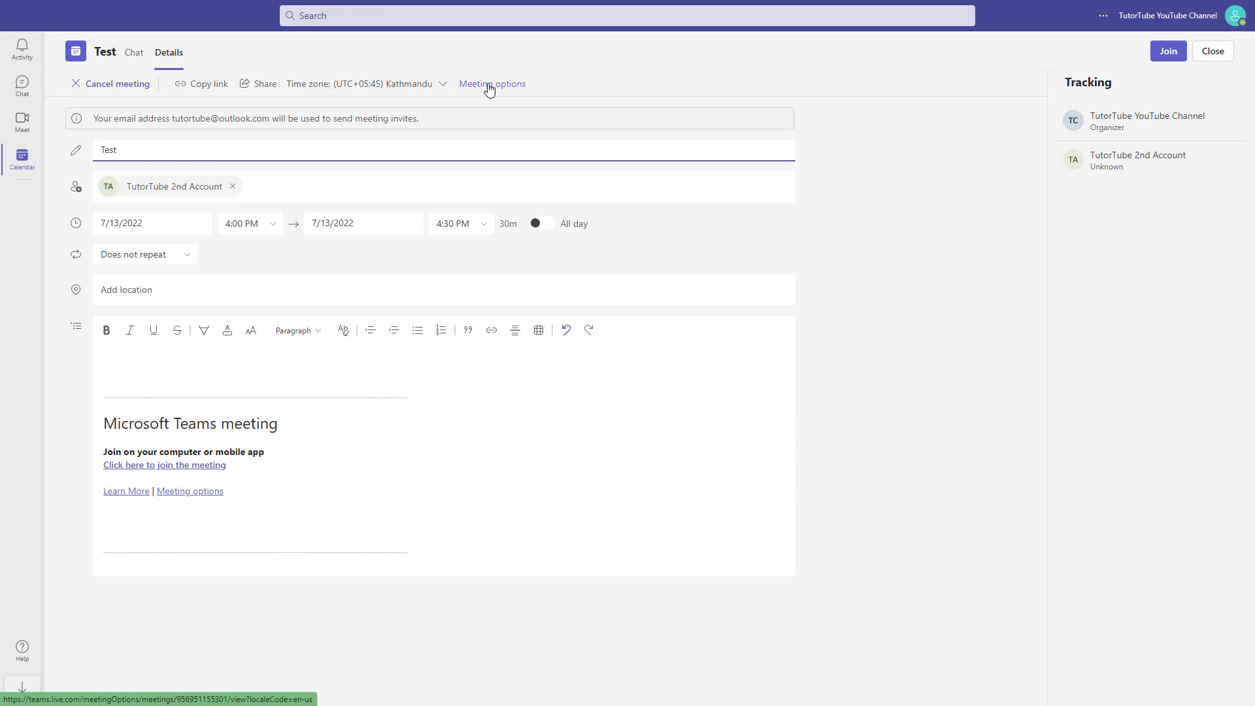
mouse_move(472, 70)
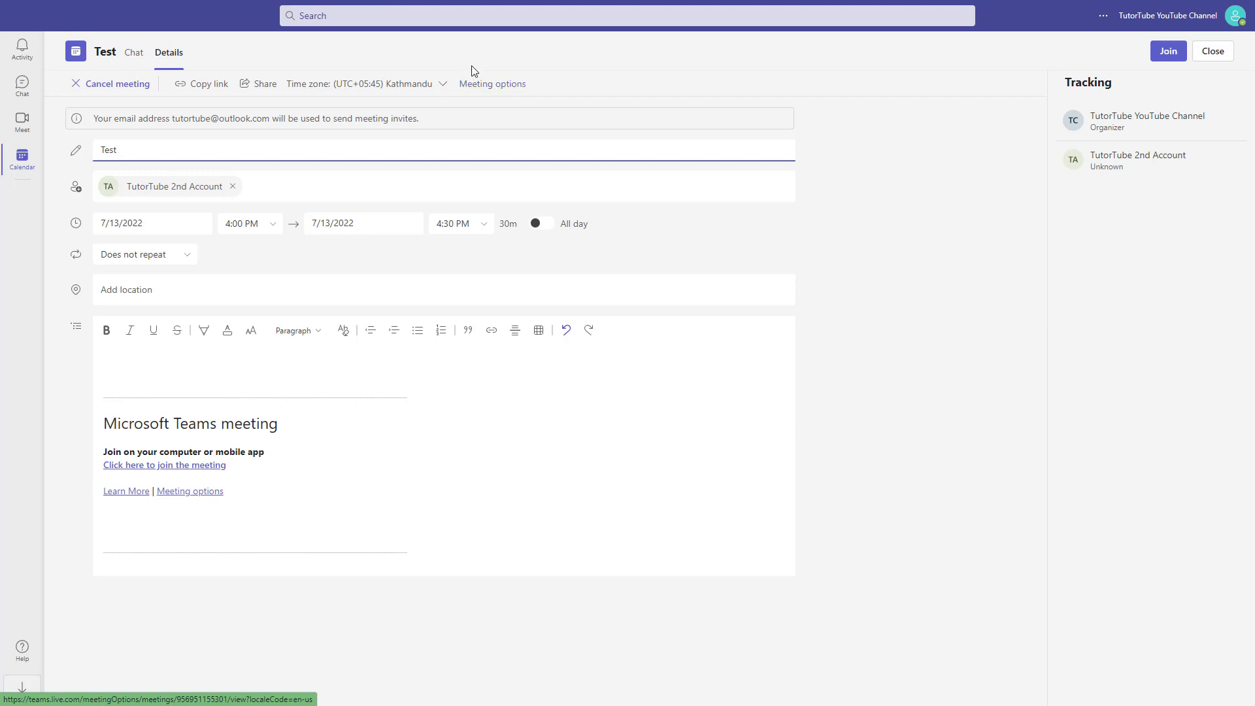
mouse_move(493, 83)
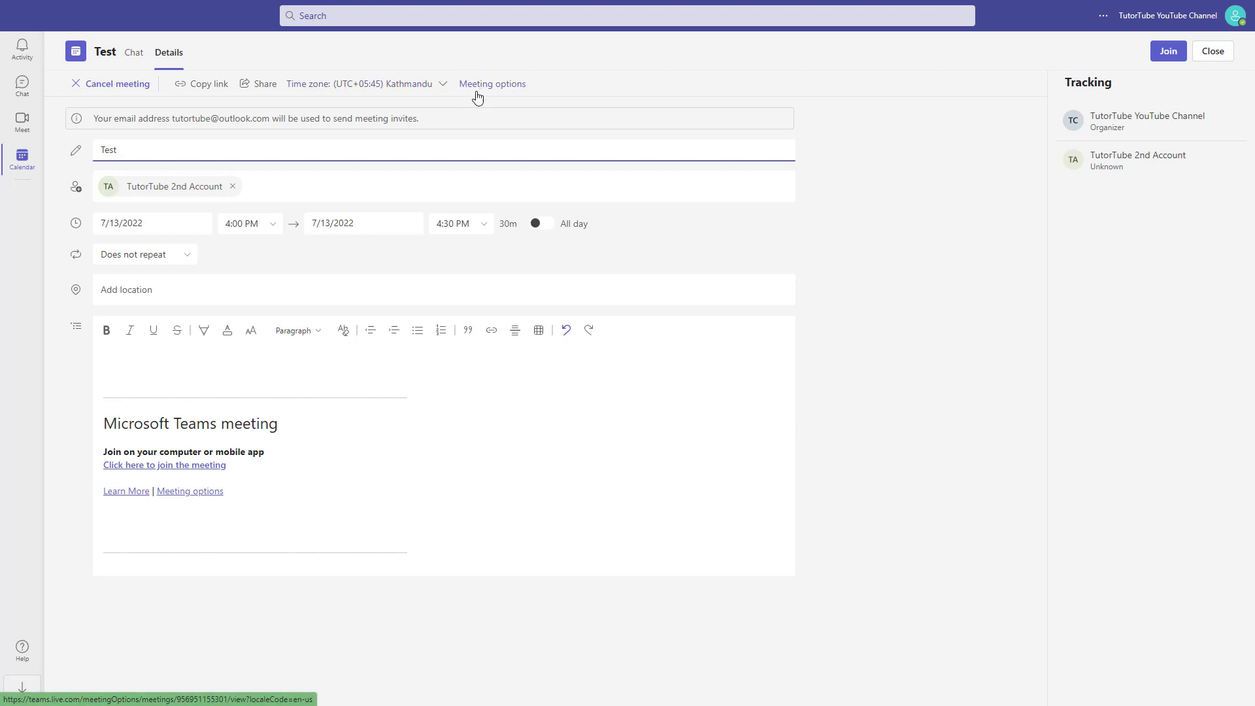
left_click(493, 83)
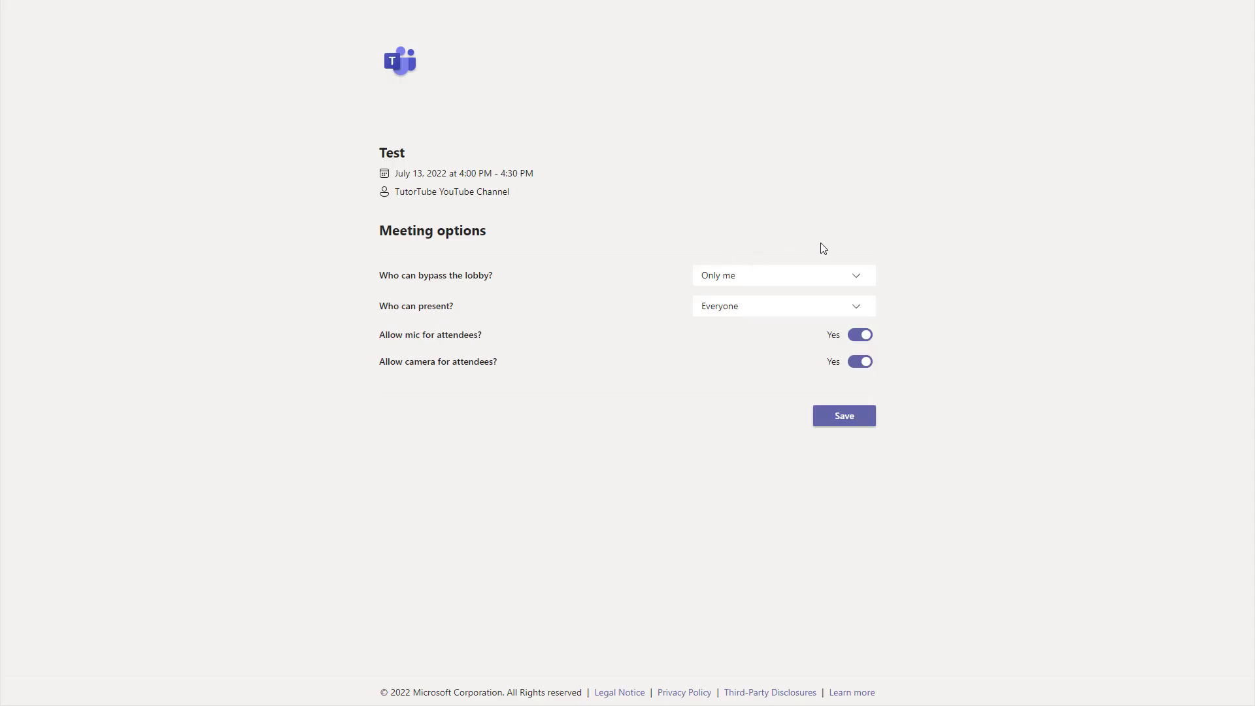
mouse_move(445, 275)
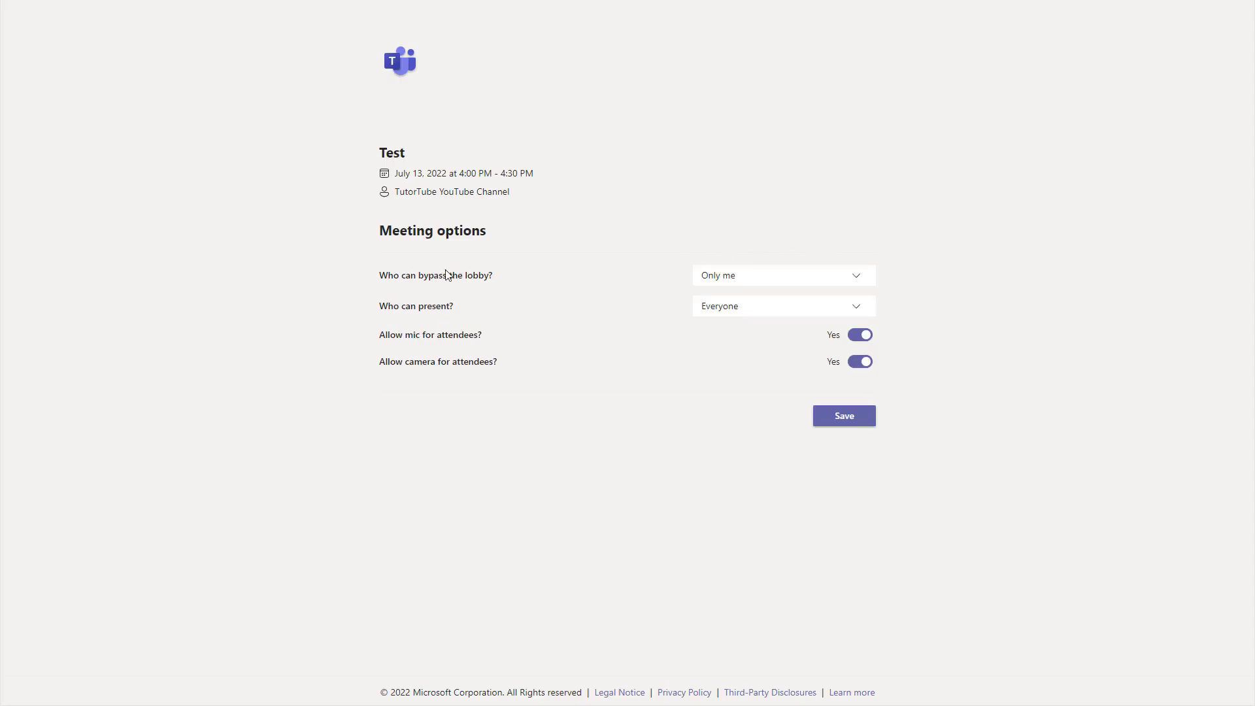
mouse_move(601, 276)
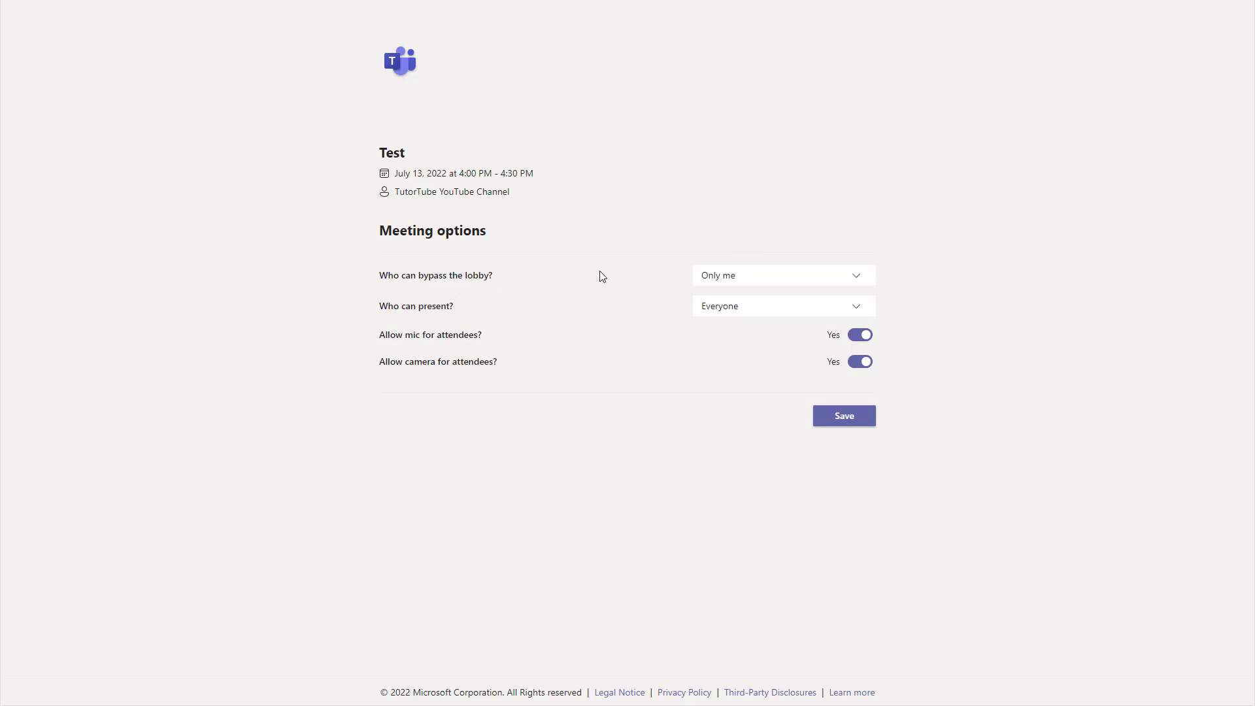
Expand the 'Who can bypass the lobby?' choices, currently set to Only me
left_click(780, 275)
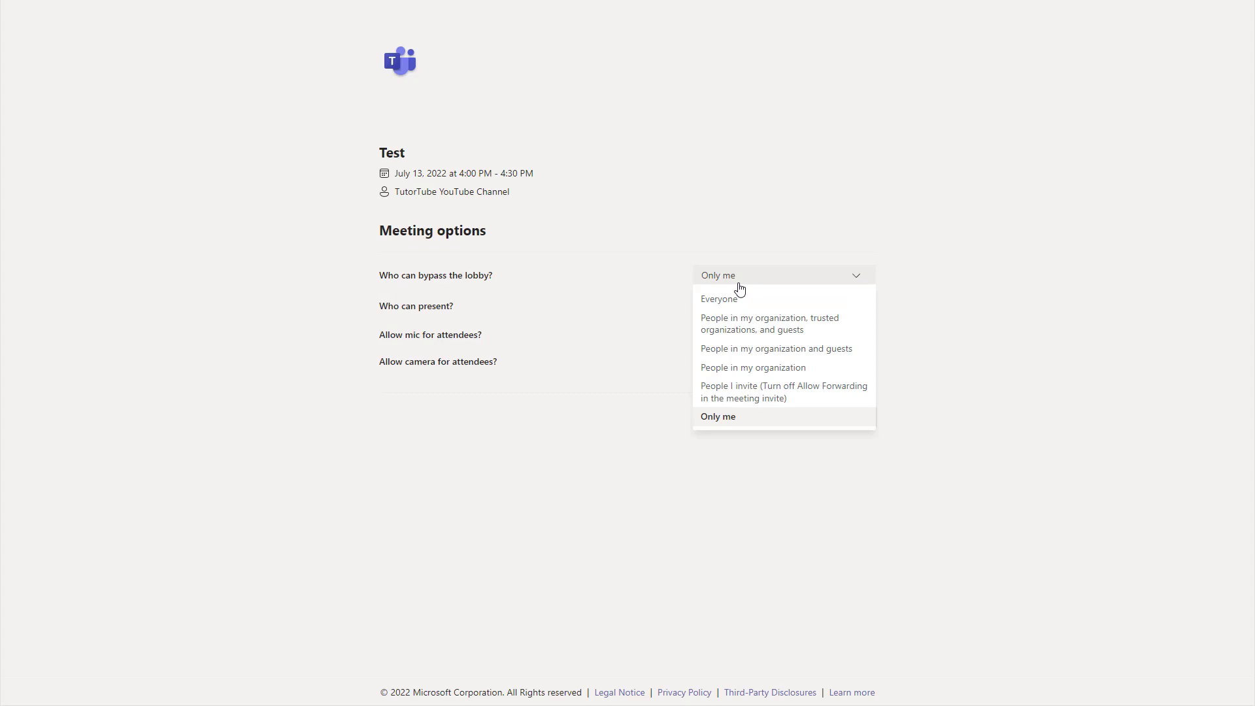
Set lobby bypass to Everyone and save the meeting options
left_click(718, 298)
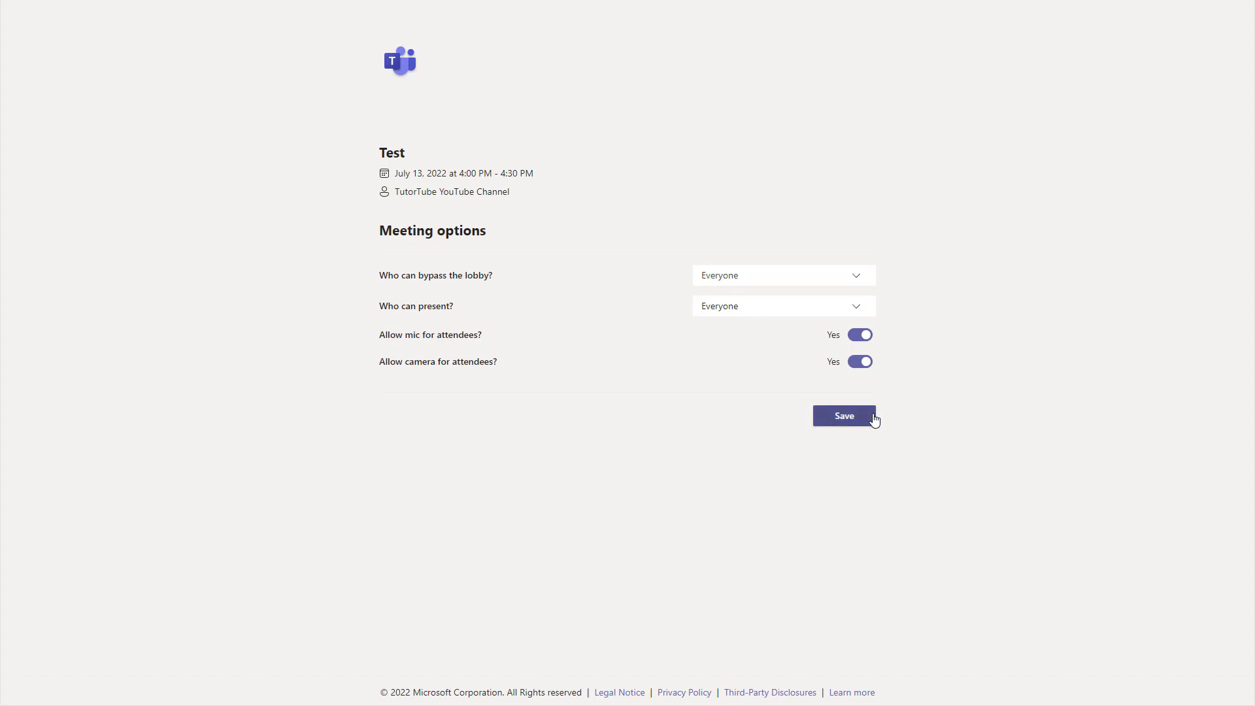
left_click(844, 416)
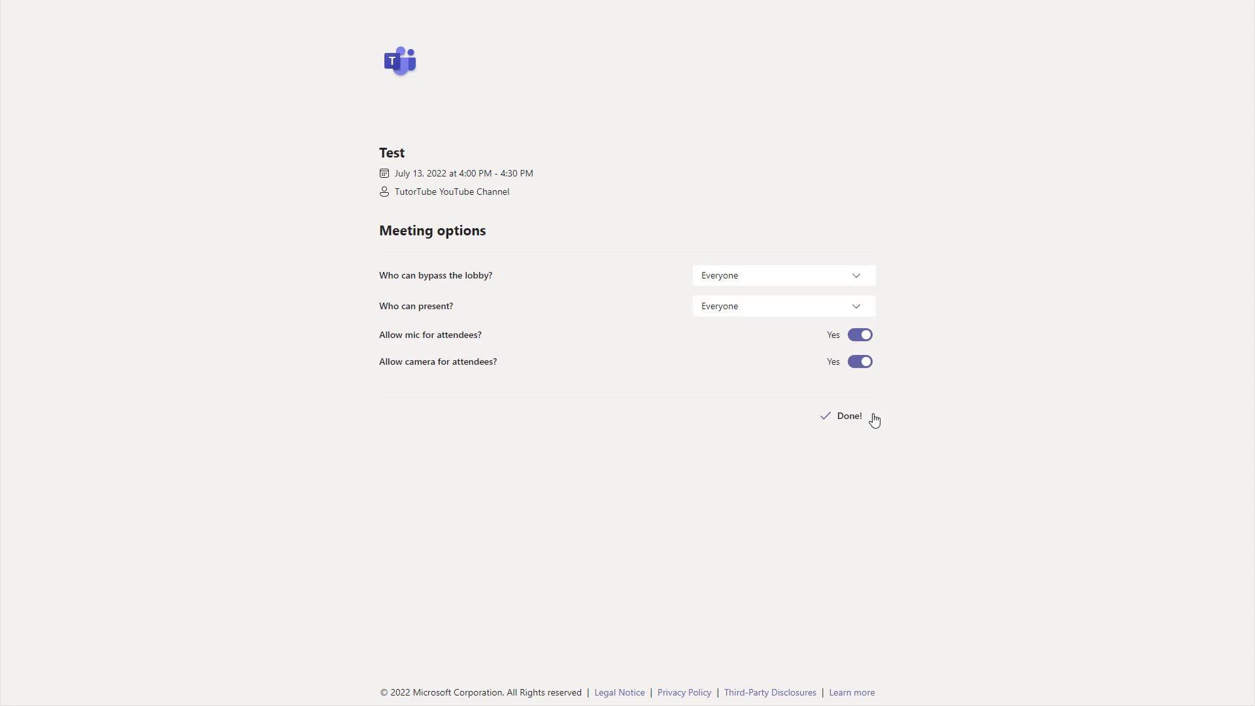
mouse_move(796, 328)
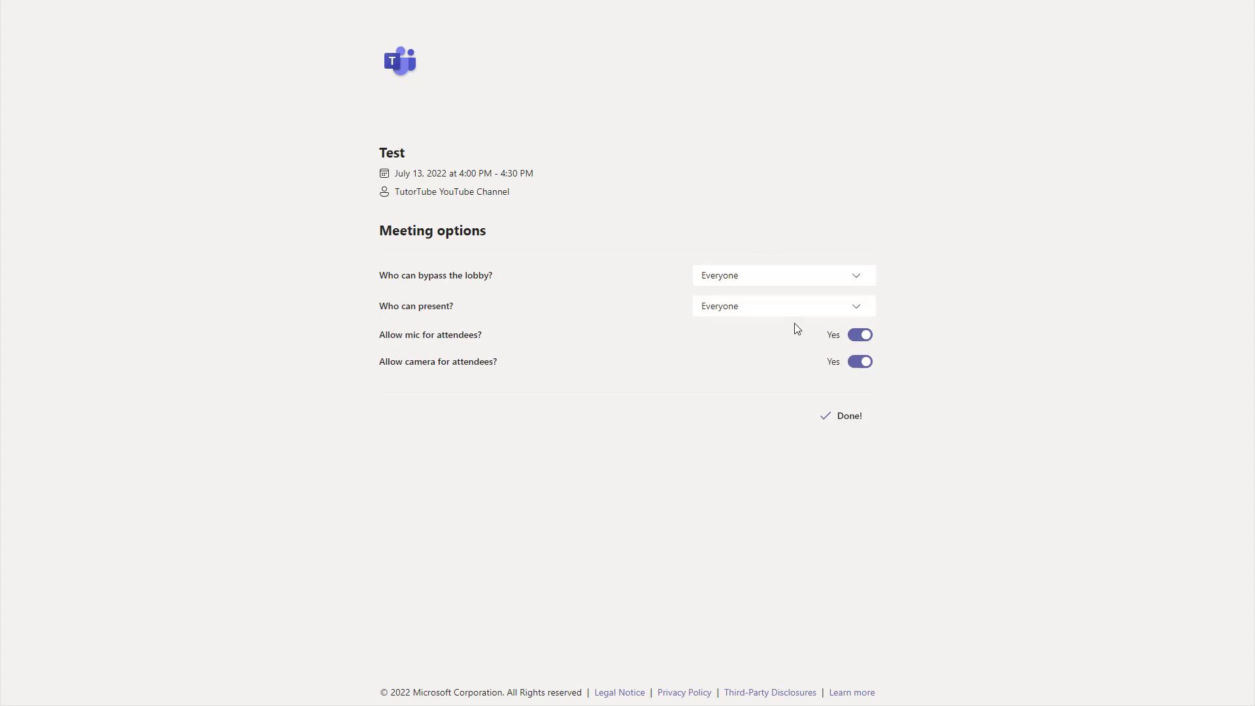
mouse_move(767, 352)
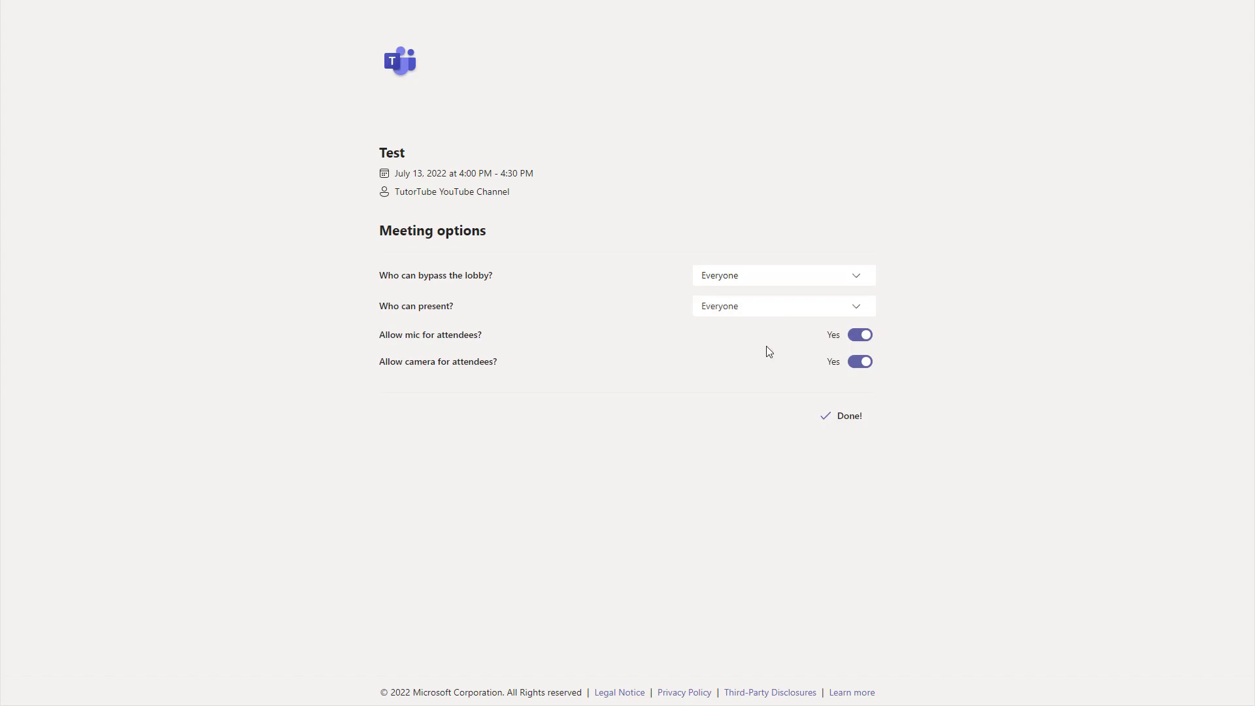